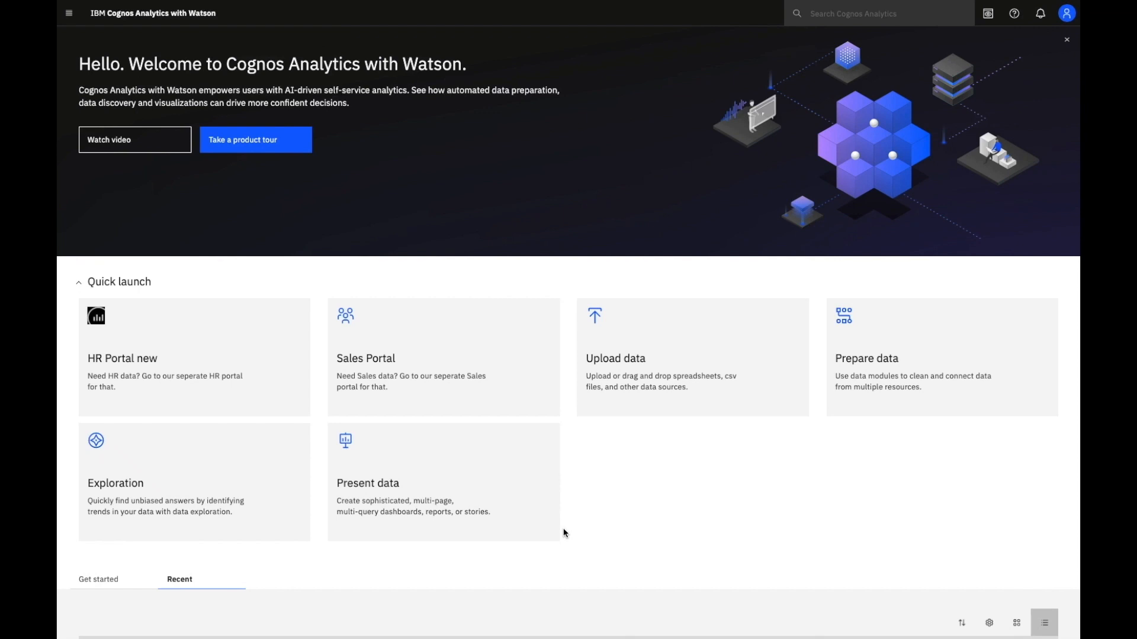
# Step: Start a new data module from Prepare data and filter the data servers by 'great'
pyautogui.click(68, 12)
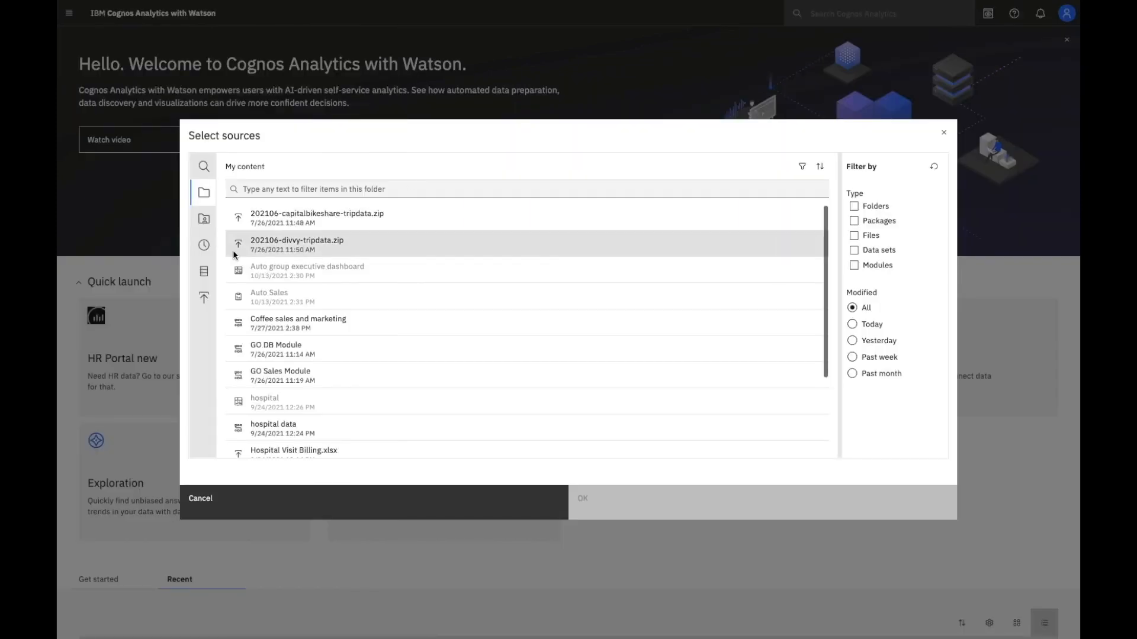
pyautogui.click(203, 271)
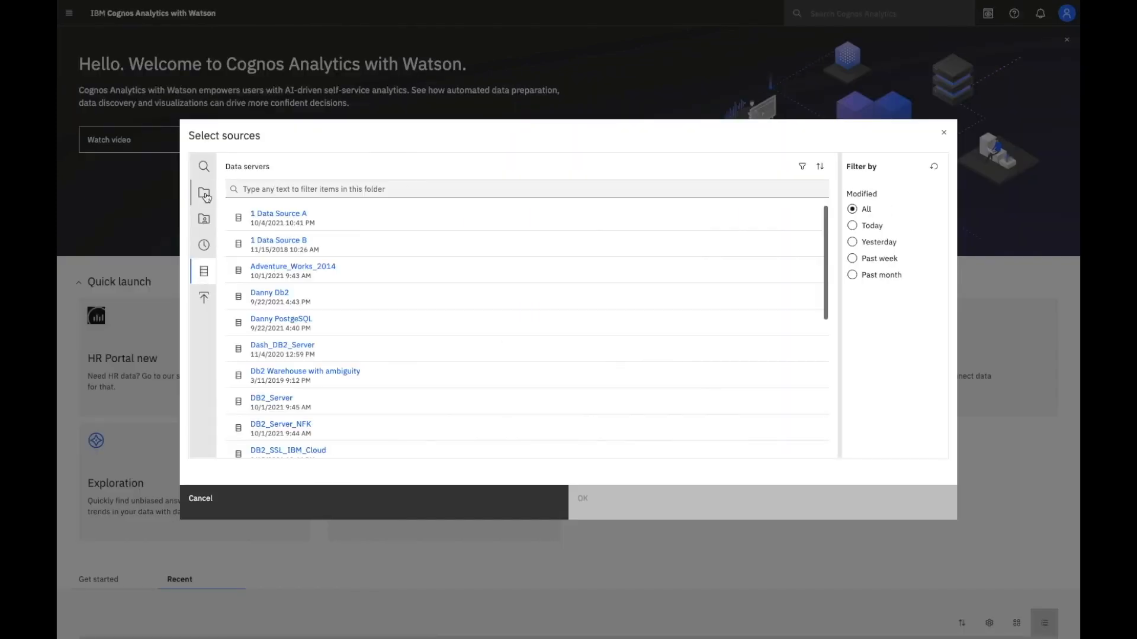
pyautogui.moveTo(204, 246)
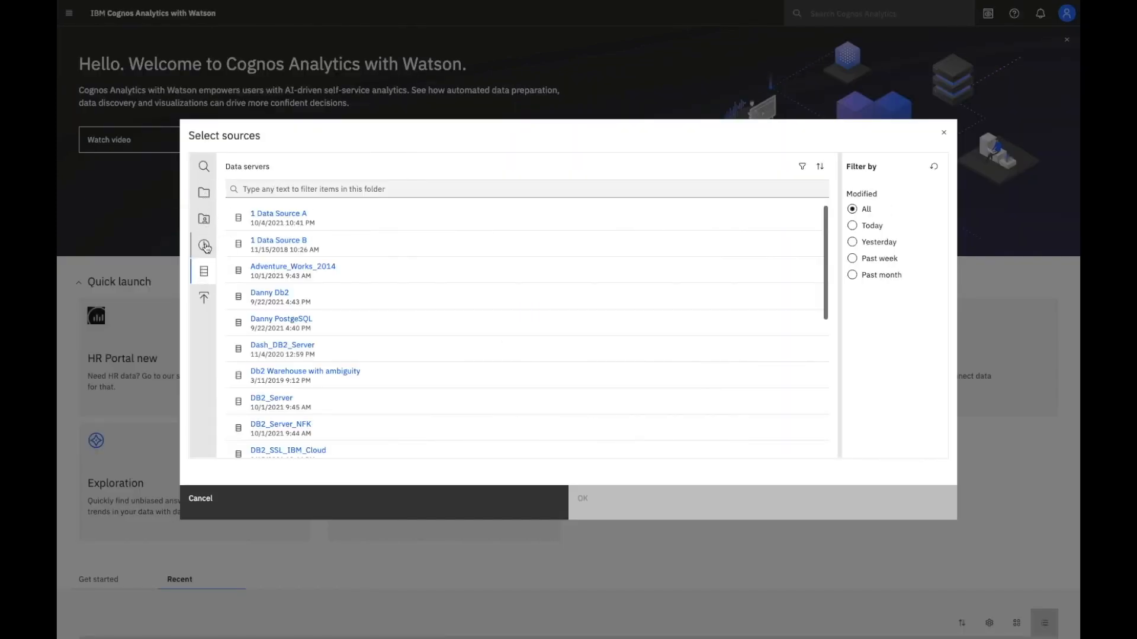
pyautogui.click(205, 272)
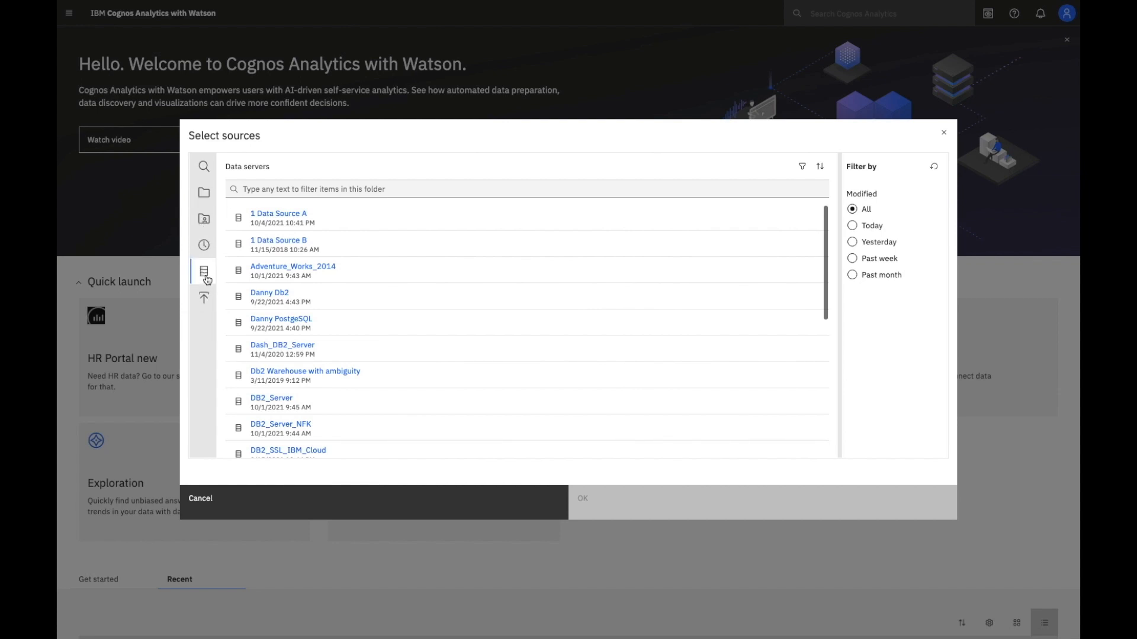
pyautogui.write('great')
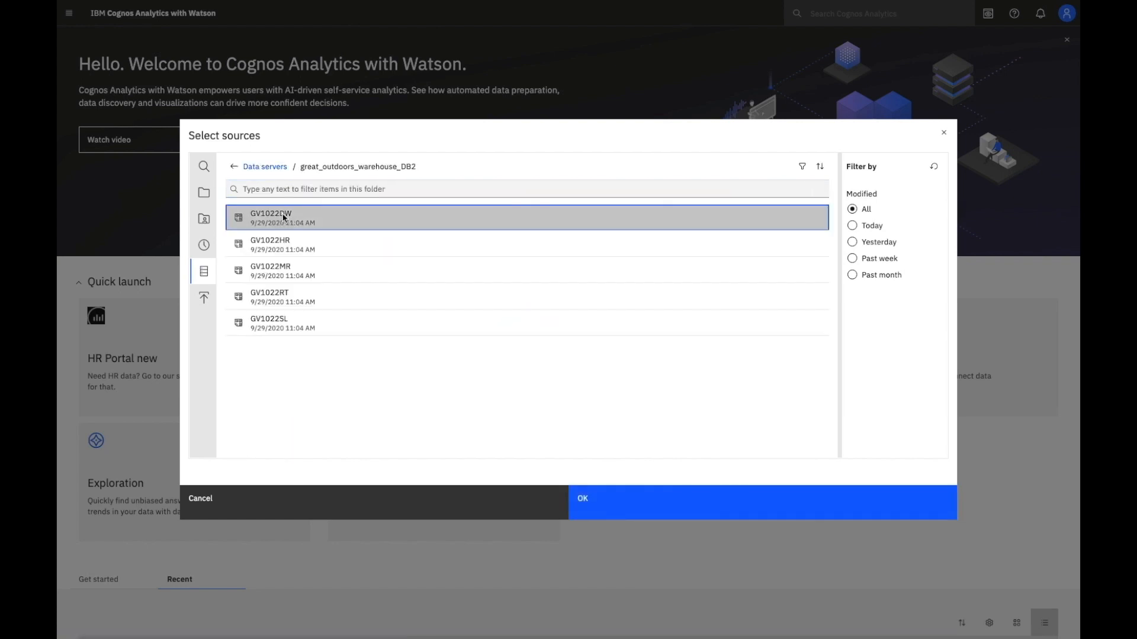
# Step: Confirm GV1022DW as the source and choose Discover related tables
pyautogui.click(583, 498)
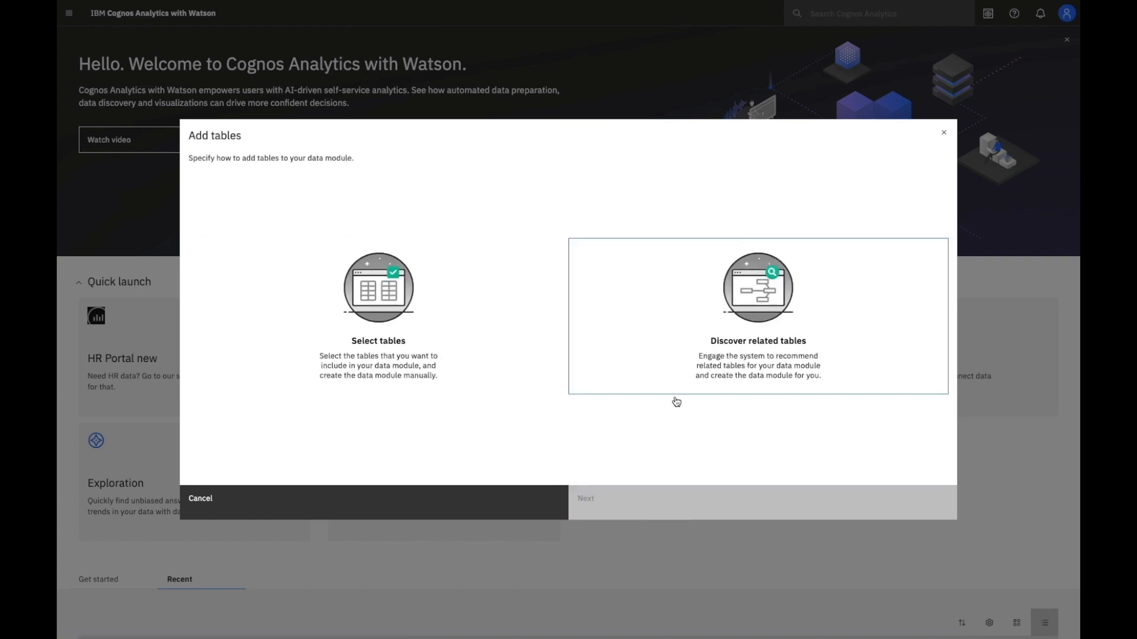
pyautogui.click(377, 315)
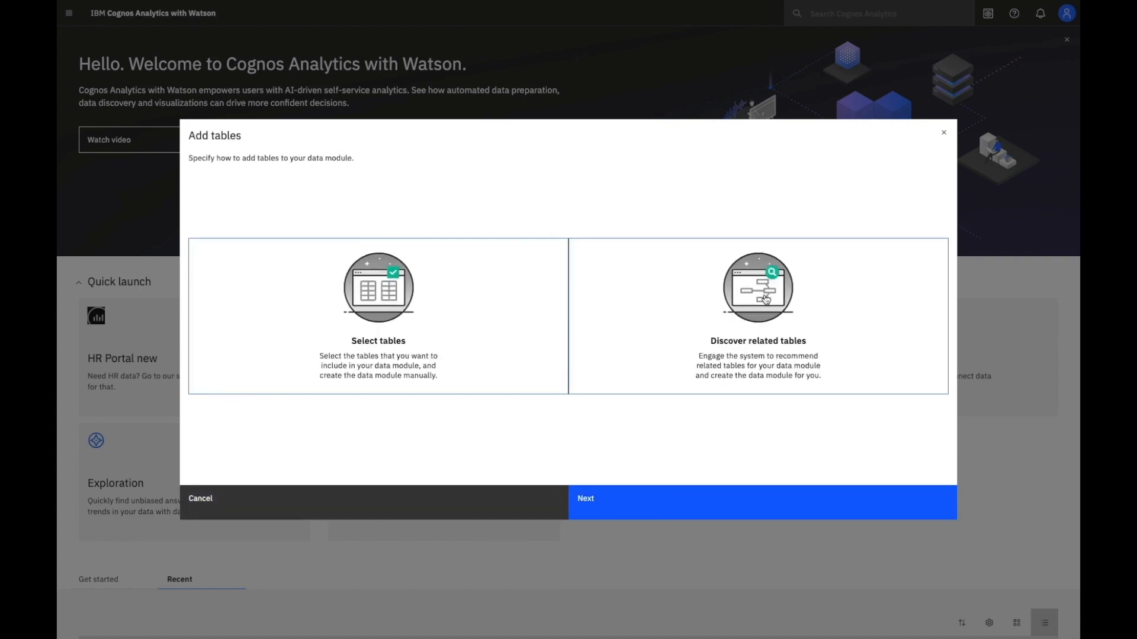
# Step: Proceed to the keyword word cloud and select month as a modeling keyword
pyautogui.click(583, 498)
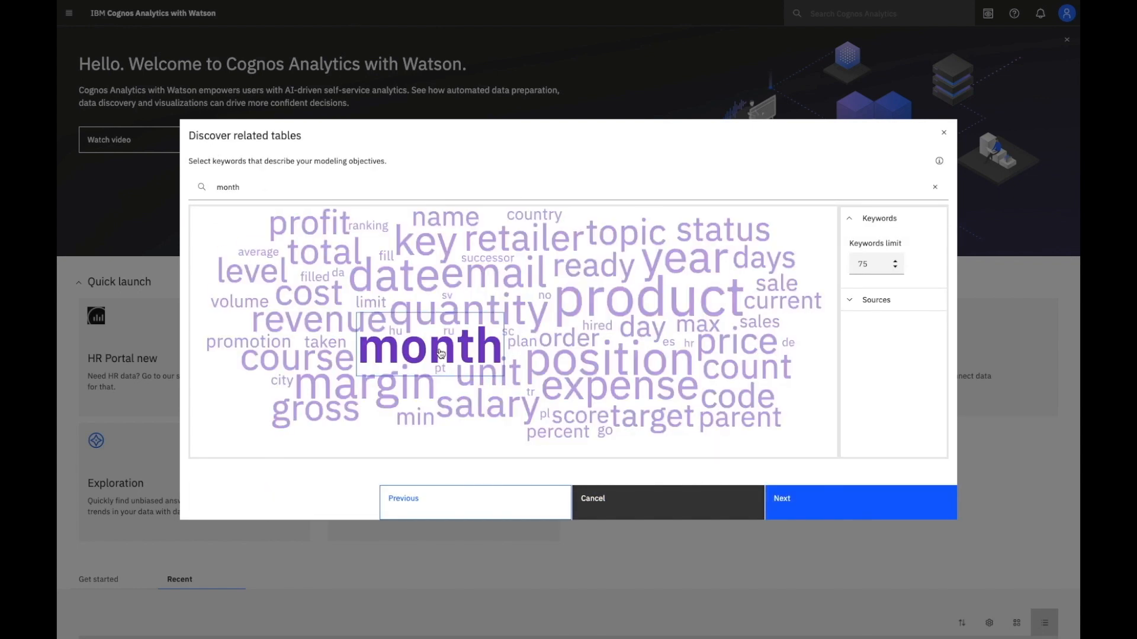
pyautogui.click(645, 297)
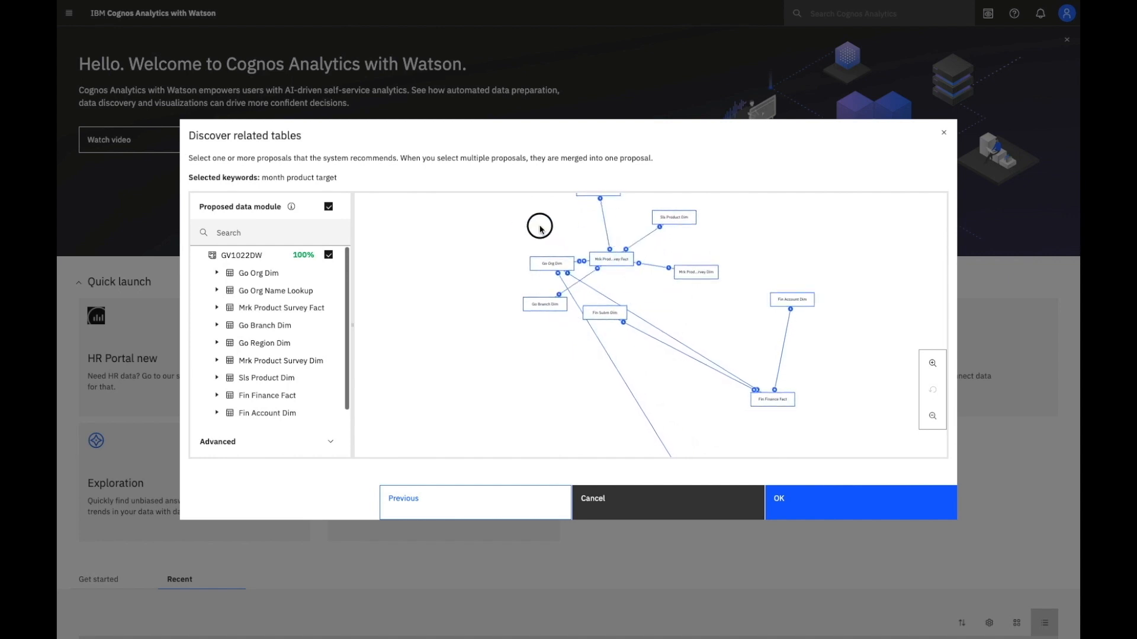
# Step: Accept the proposed module and expand Go Org Dim's columns in the relationship view
pyautogui.click(860, 502)
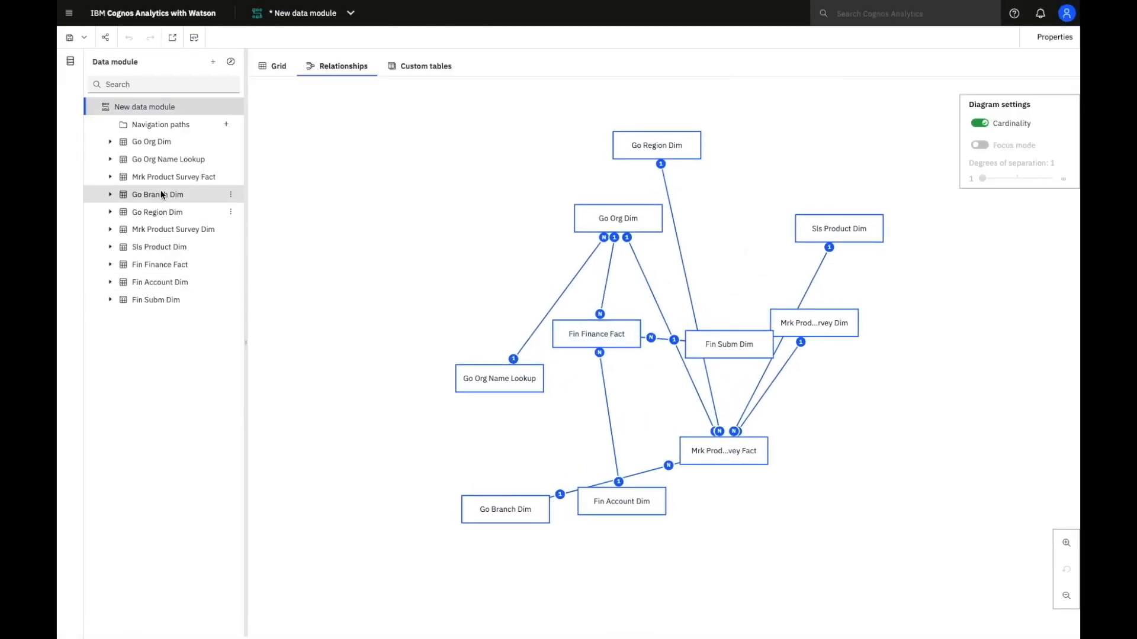
pyautogui.click(110, 141)
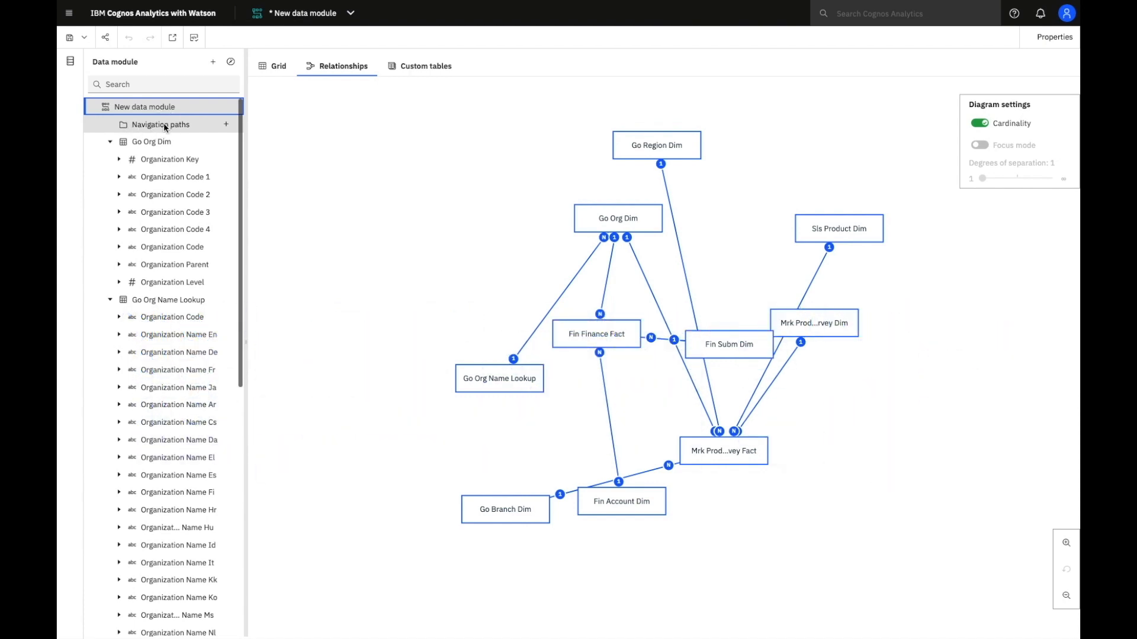
# Step: Add a navigation path and expand then collapse Go Org Name Lookup in its dialog
pyautogui.click(225, 124)
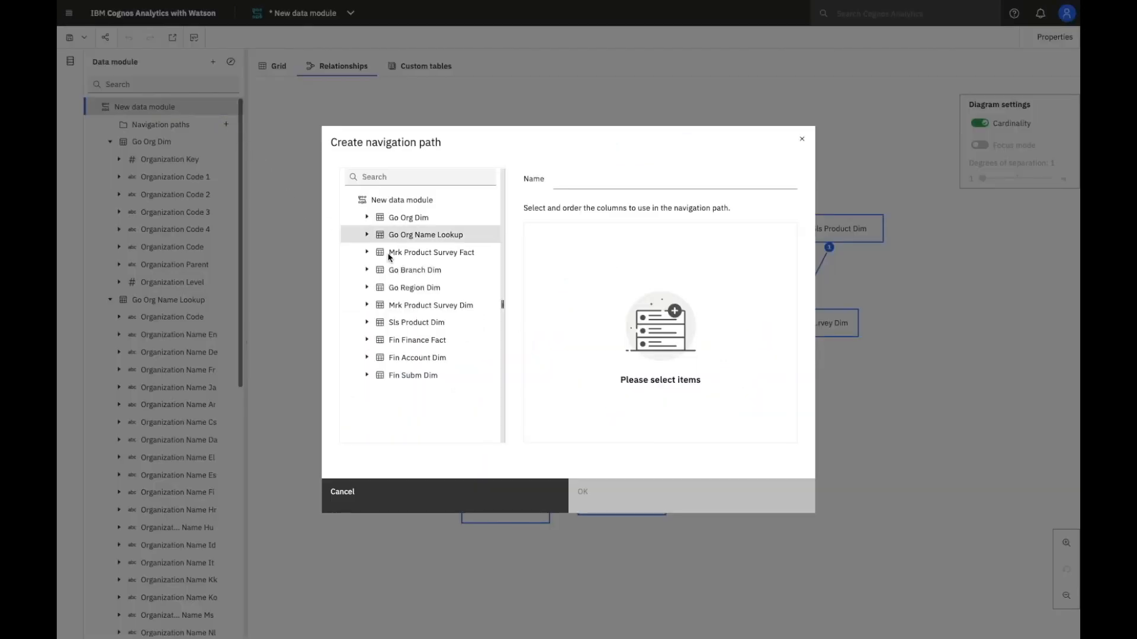
pyautogui.click(367, 235)
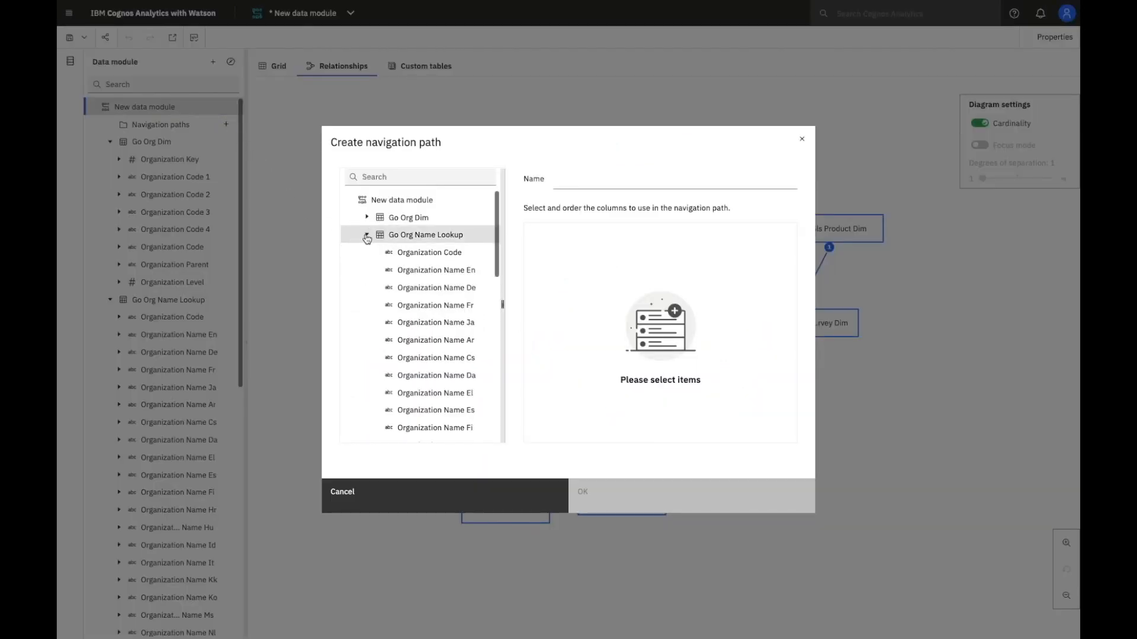
pyautogui.click(367, 238)
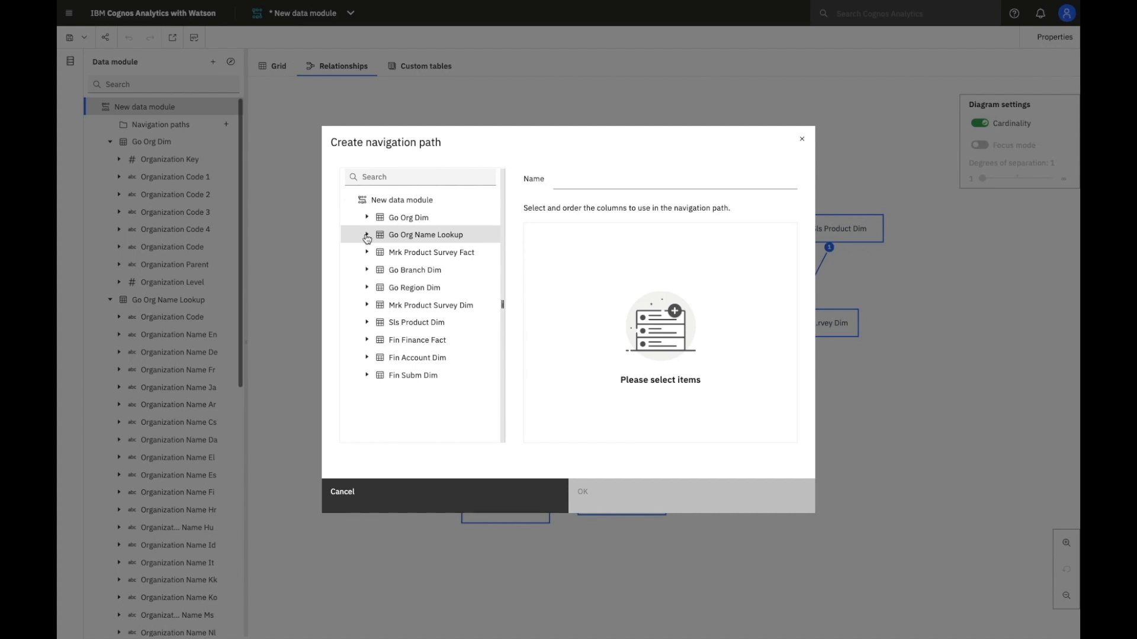
pyautogui.moveTo(405, 474)
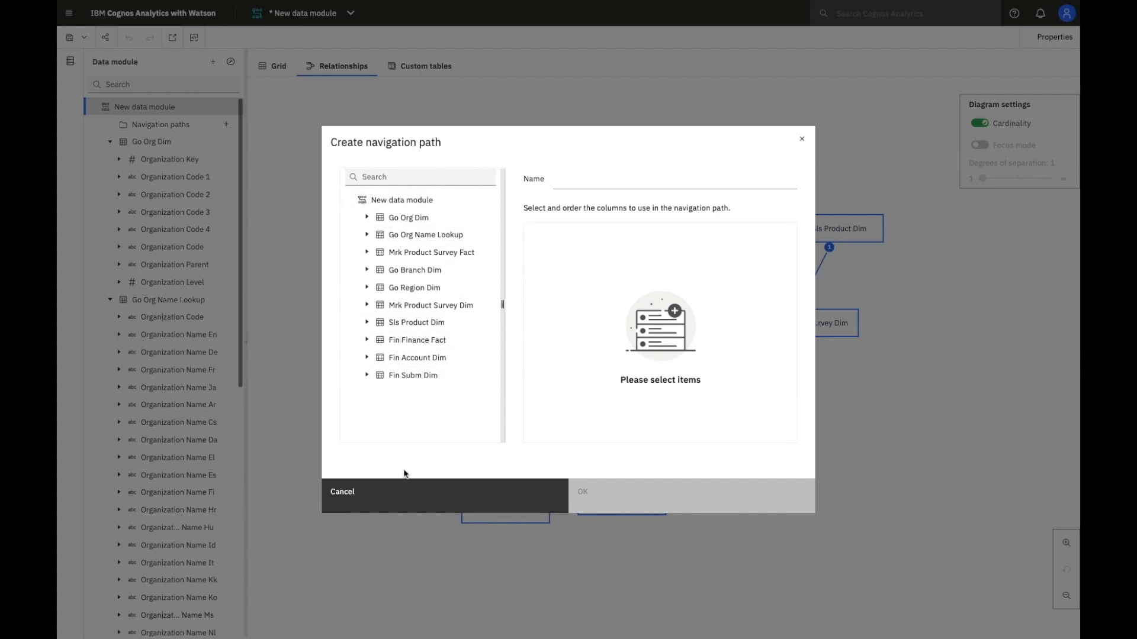